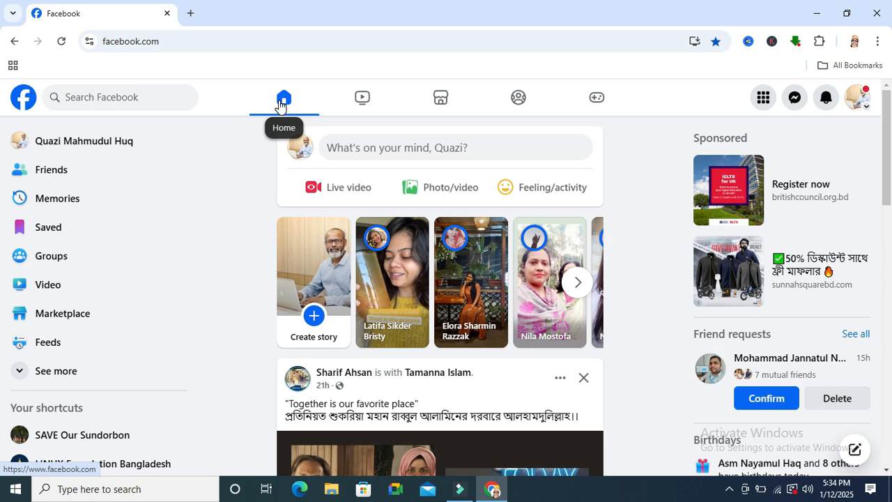
pyautogui.moveTo(237, 146)
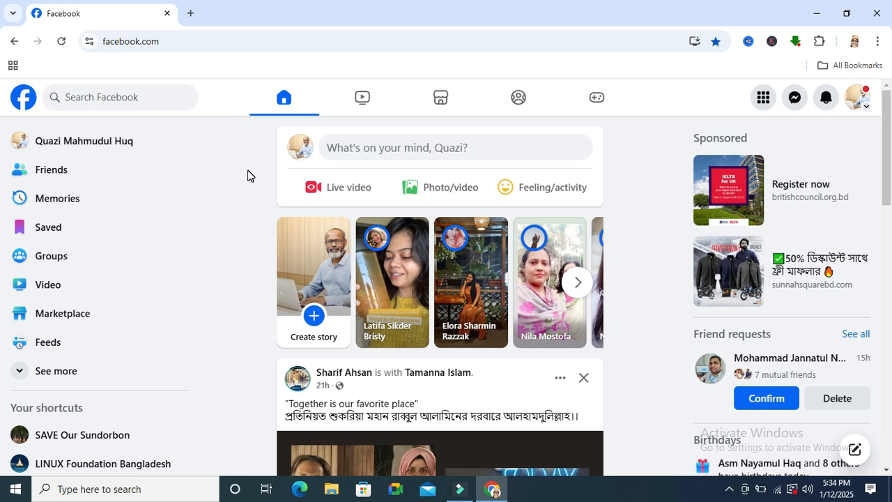
# - Show the Recent searches list from the Facebook search box
pyautogui.click(120, 97)
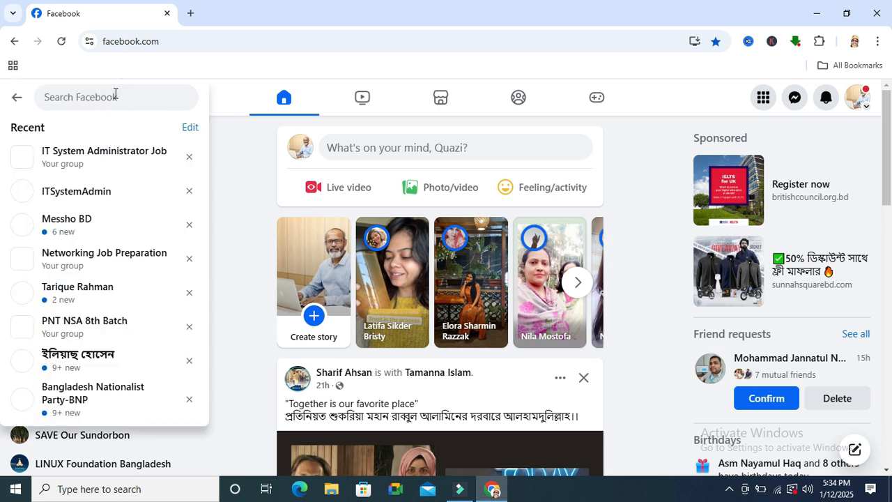
pyautogui.moveTo(104, 156)
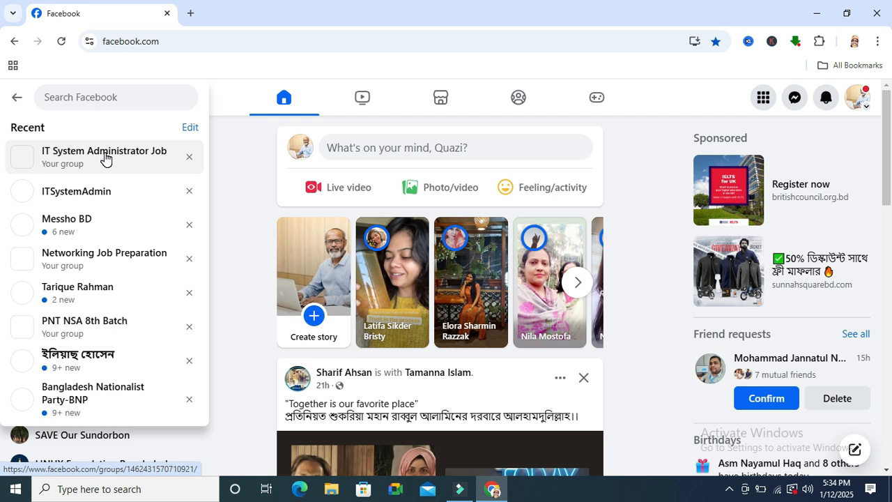
# - Go to the IT System Administrator Job group's People member list from recent searches
pyautogui.click(16, 98)
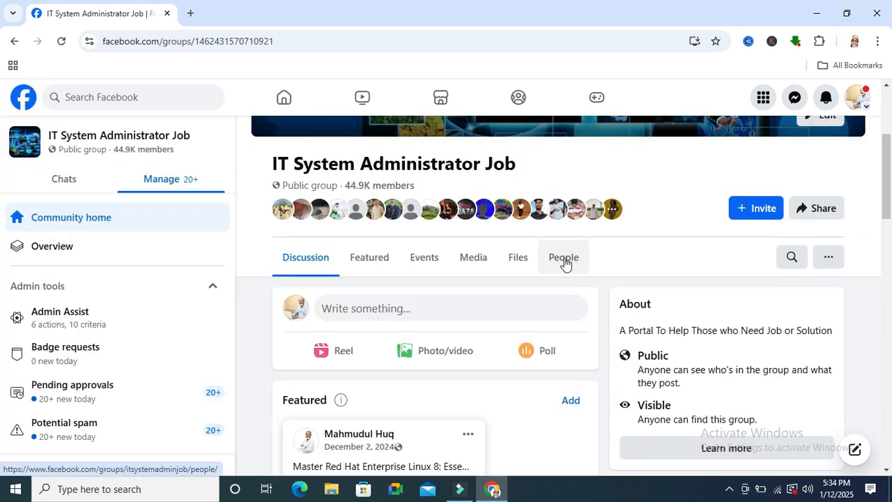
pyautogui.click(563, 257)
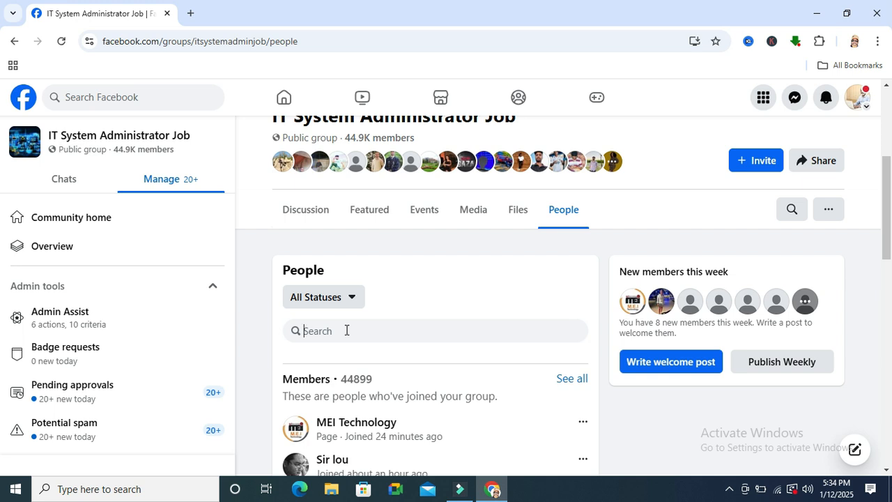
pyautogui.write('M')
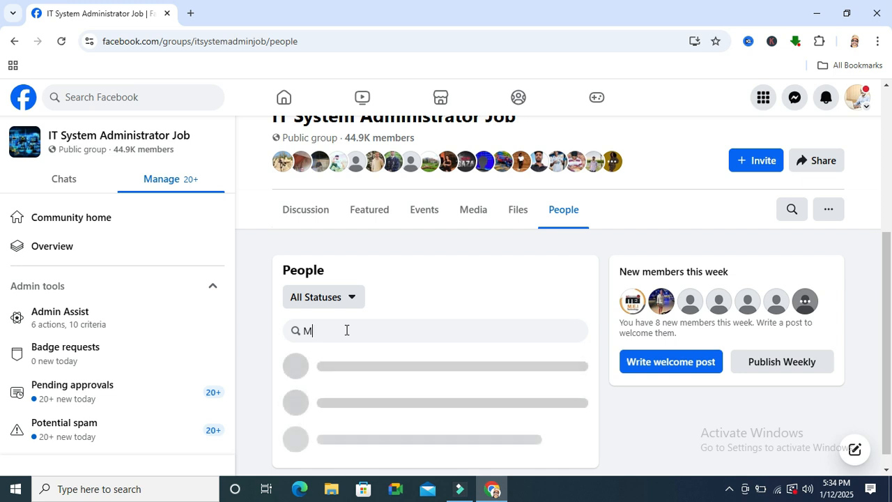
pyautogui.write('ahmudul Huq')
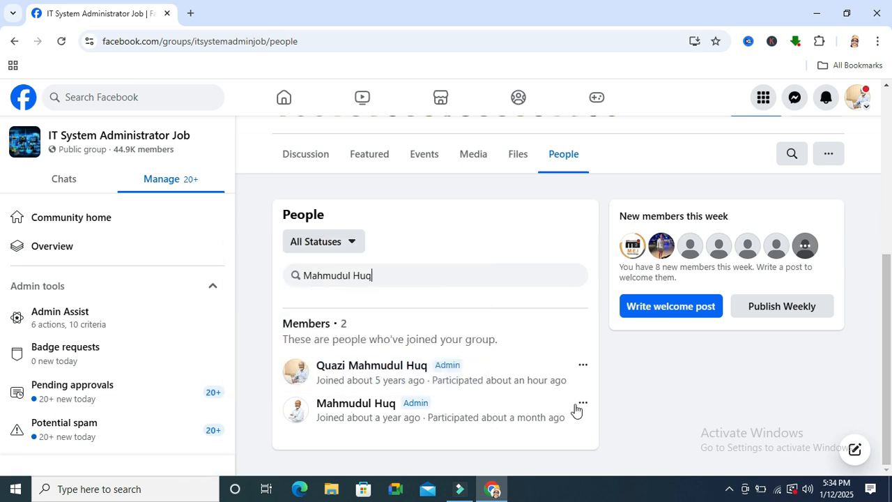
pyautogui.click(583, 403)
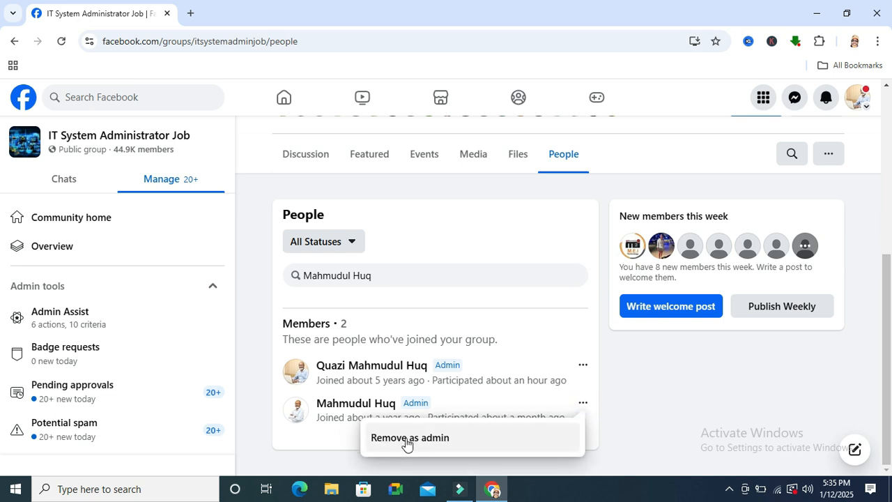
pyautogui.click(410, 437)
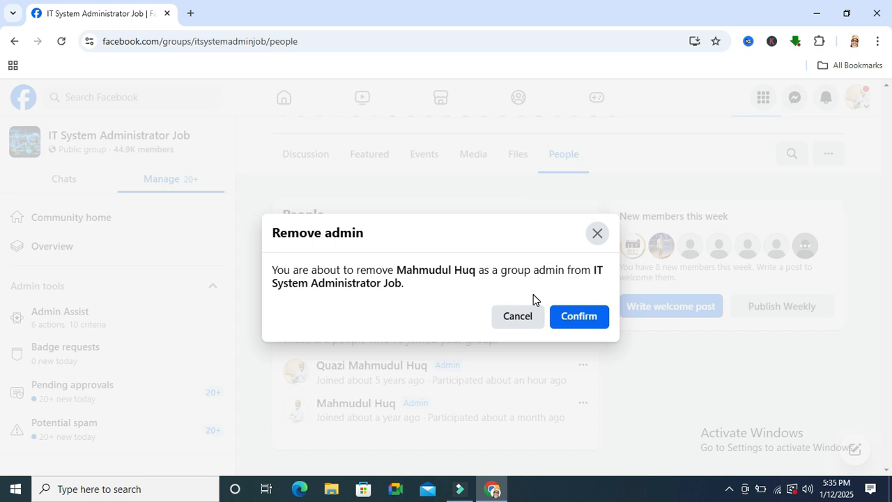
pyautogui.click(578, 315)
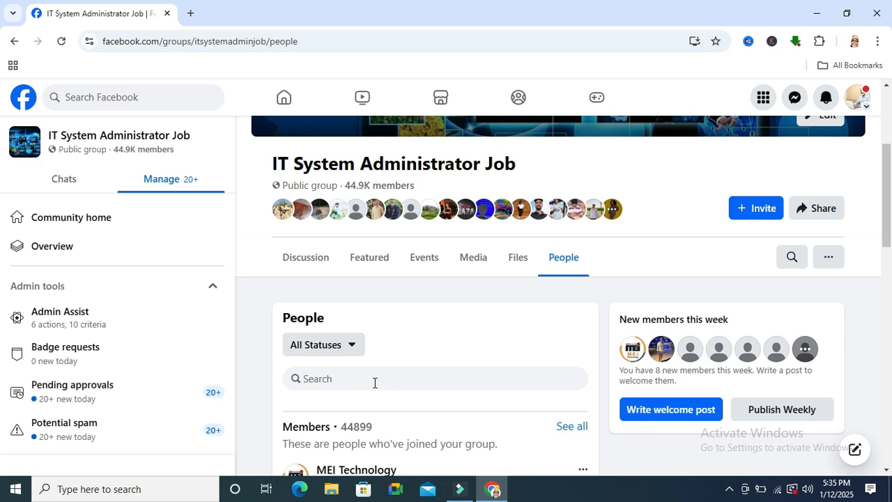
pyautogui.write('mahmudul huq')
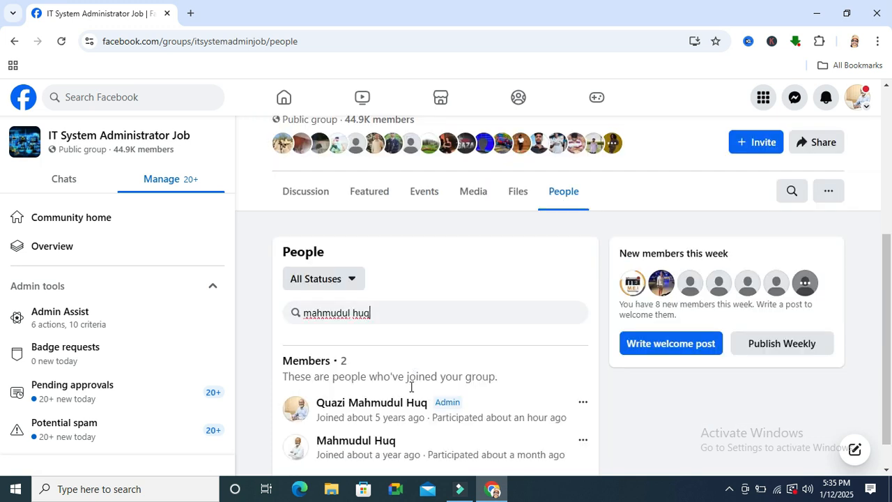